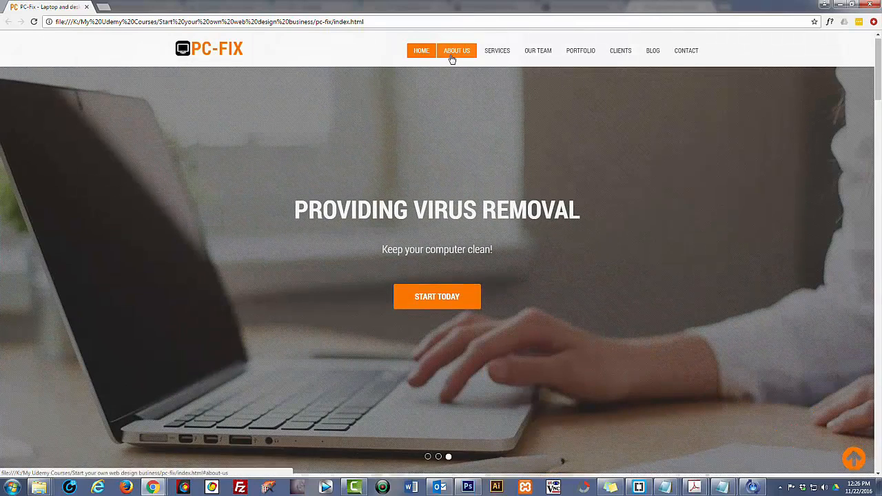
View the Why Choose Us panel's About, Mission and Community tabs, ending at Our Services
click(456, 49)
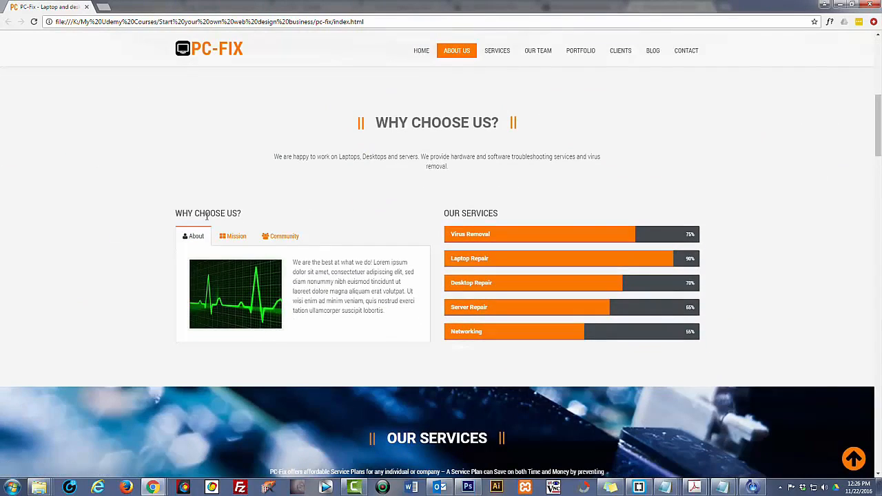
click(237, 235)
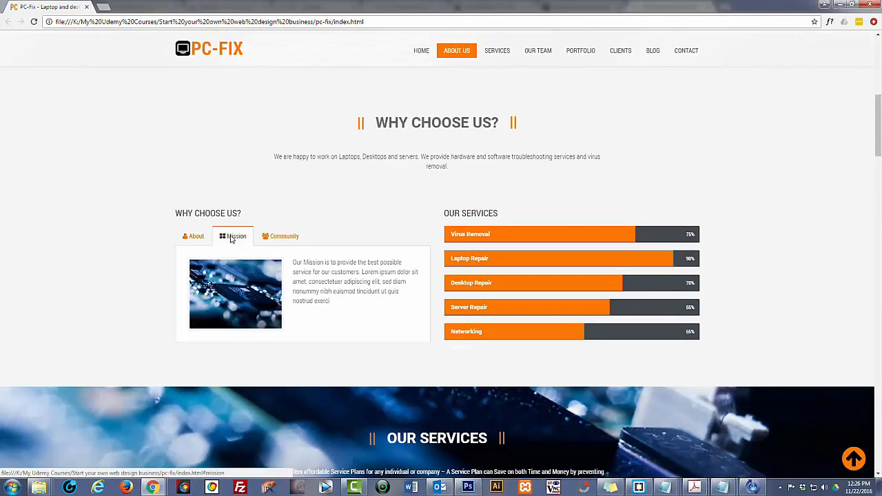
click(284, 236)
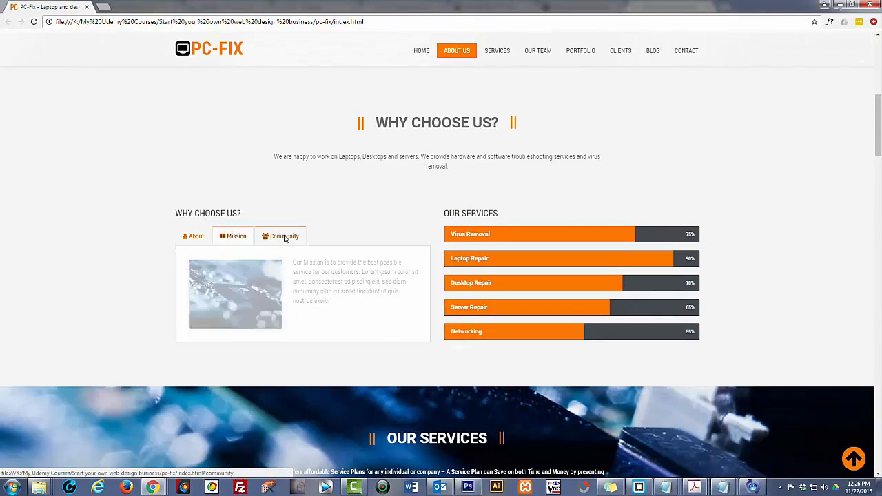
click(284, 235)
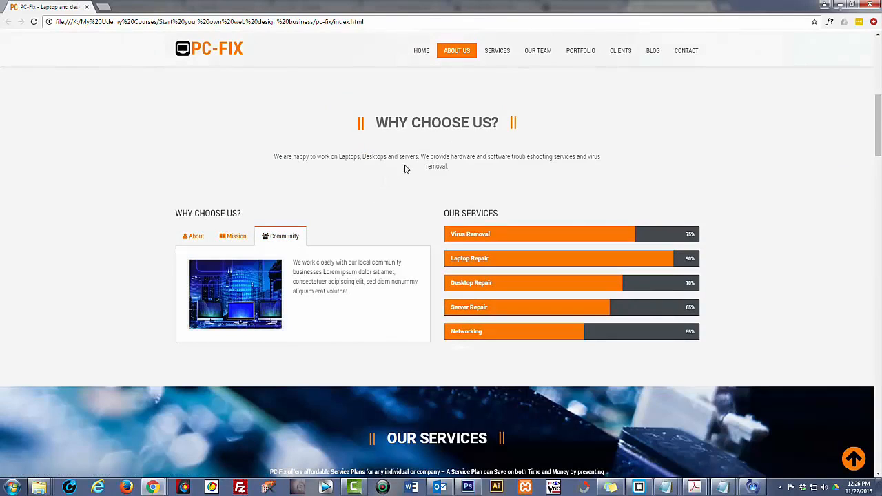
click(496, 49)
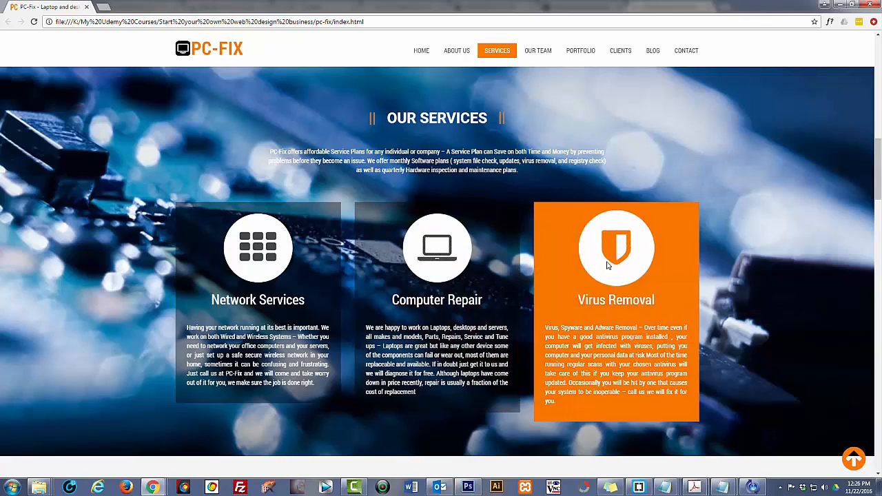
Browse the Technicians section and continue down to the Portfolio gallery
click(537, 50)
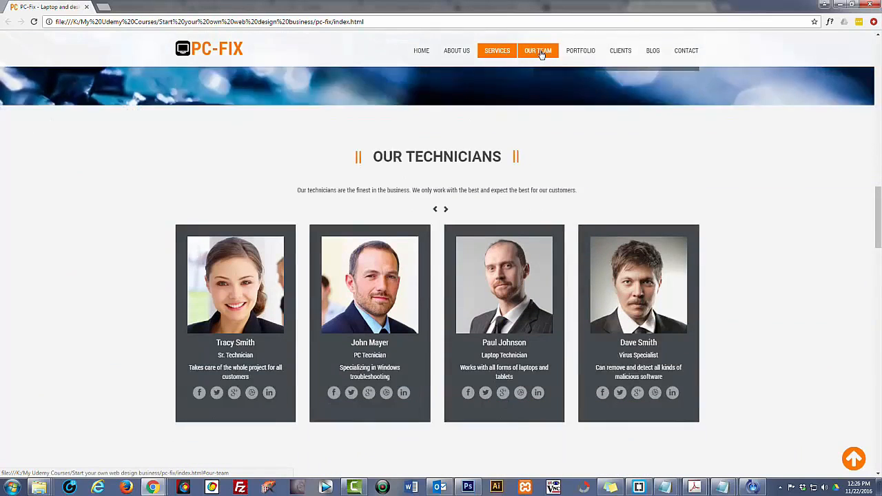
scroll(down, 3)
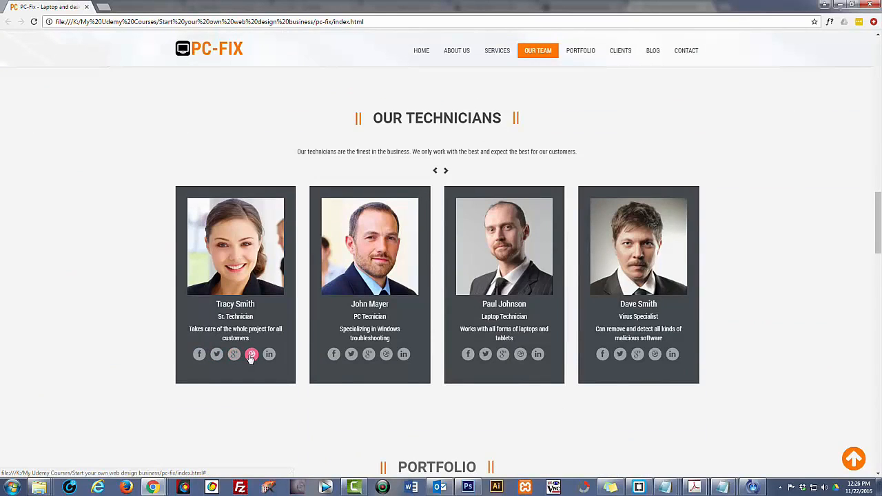
mouse_move(496, 166)
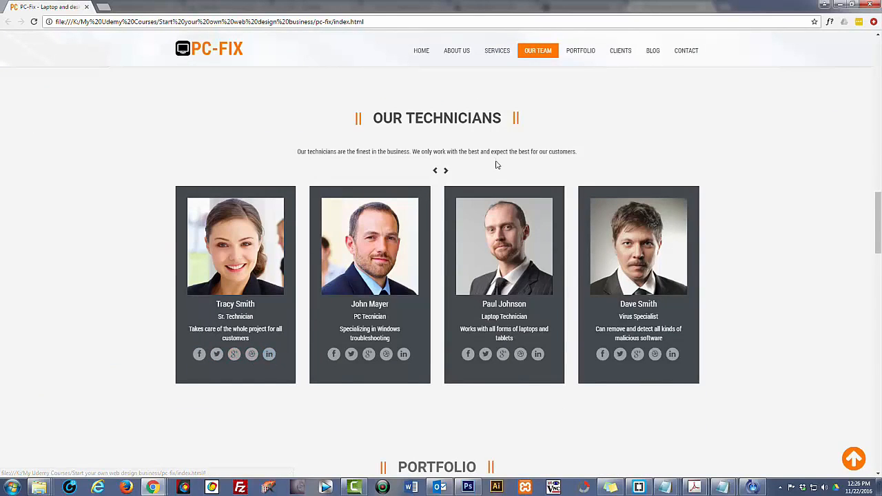
click(581, 49)
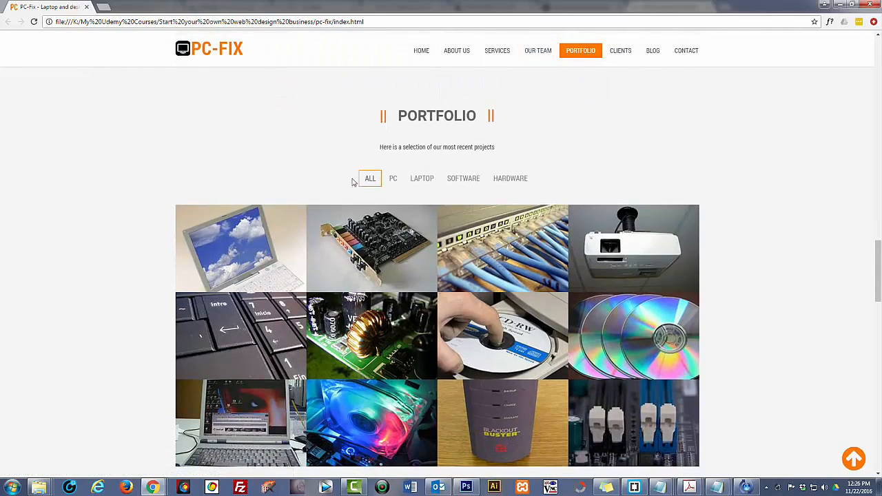
Filter the portfolio by PC, Laptop and Software project categories
click(421, 179)
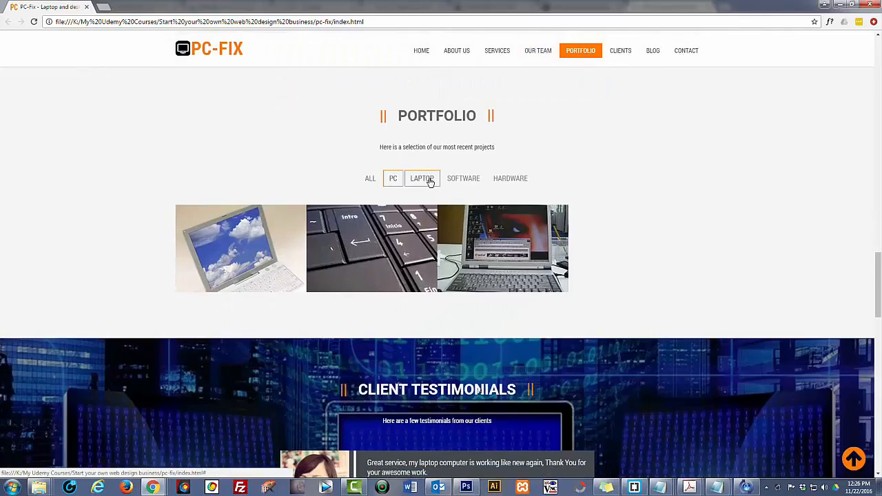
click(463, 178)
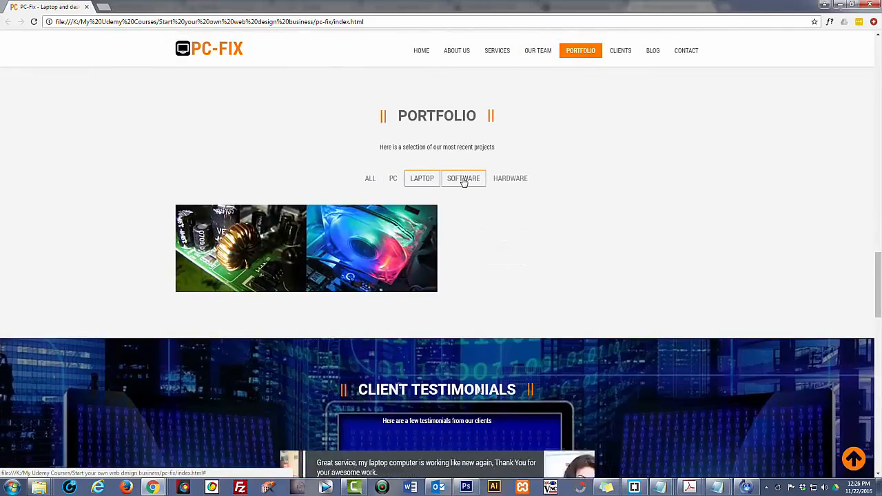
click(463, 178)
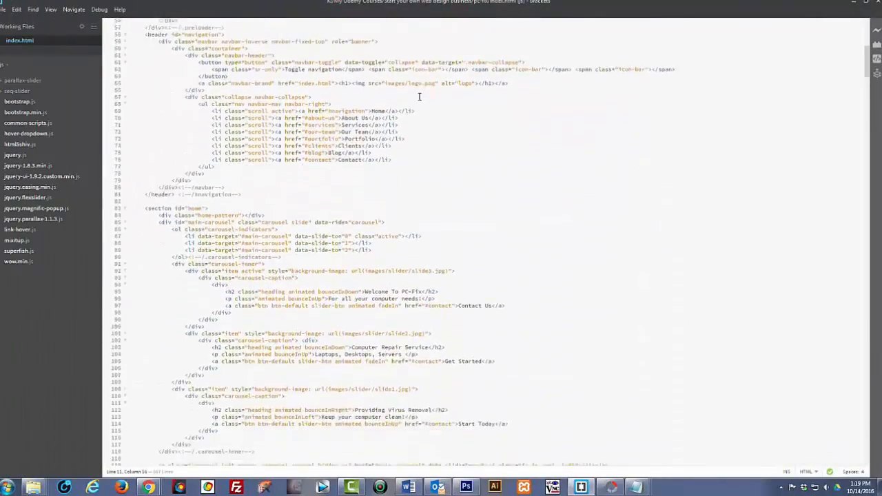
Review index.html's carousel, Why Choose Us tab and skill-bar markup, selecting the About tab paragraph
scroll(down, 3)
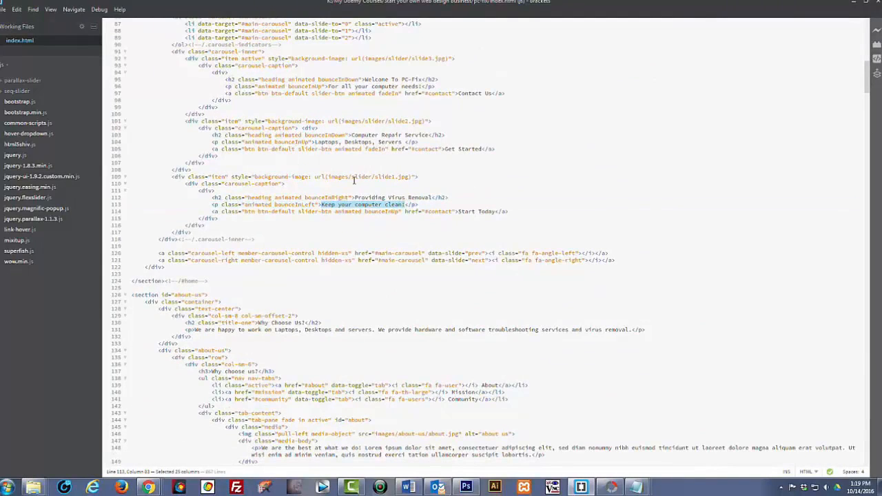
scroll(down, 3)
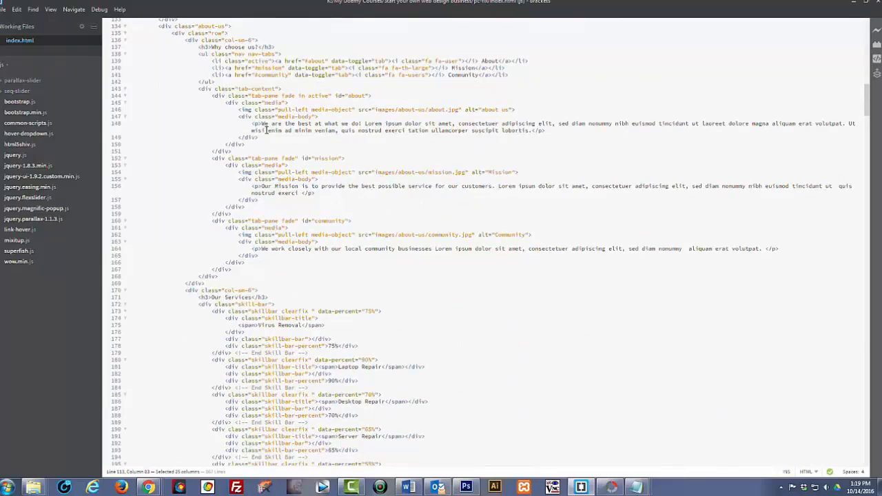
drag(264, 130, 508, 130)
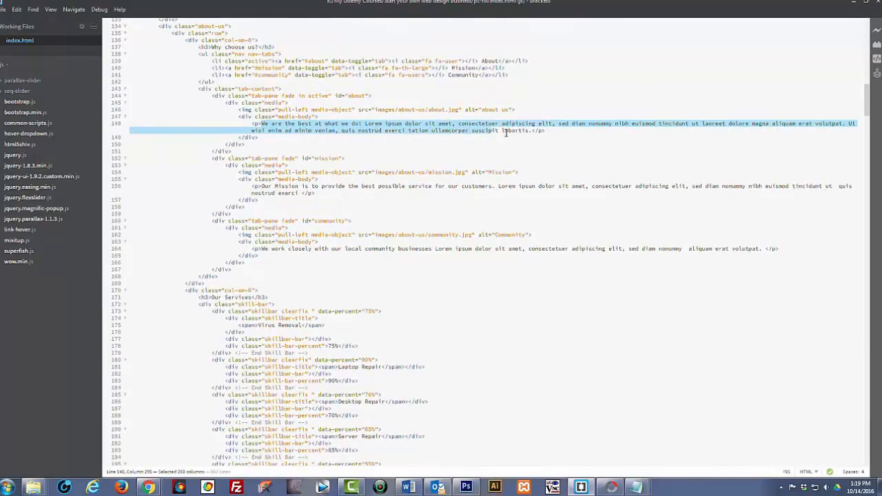
scroll(down, 3)
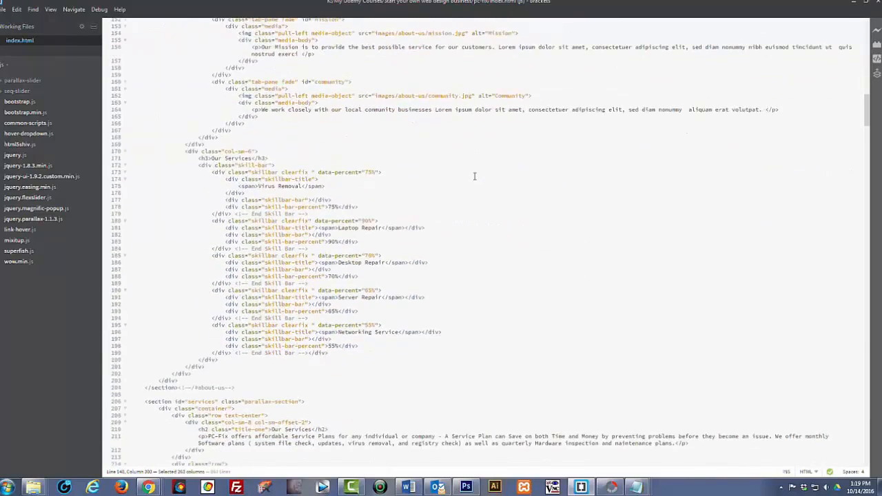
scroll(down, 3)
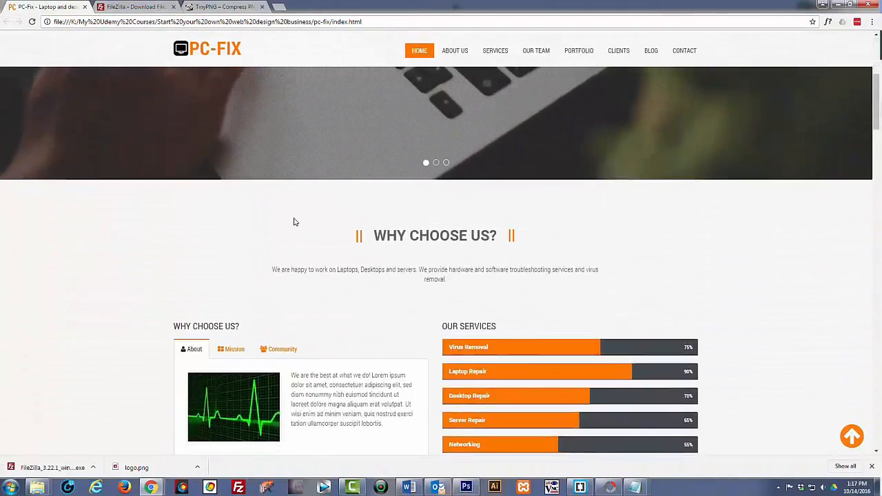
Revisit Why Choose Us, Services and Technicians, then scroll past Portfolio to the blog and Get In Touch
click(454, 50)
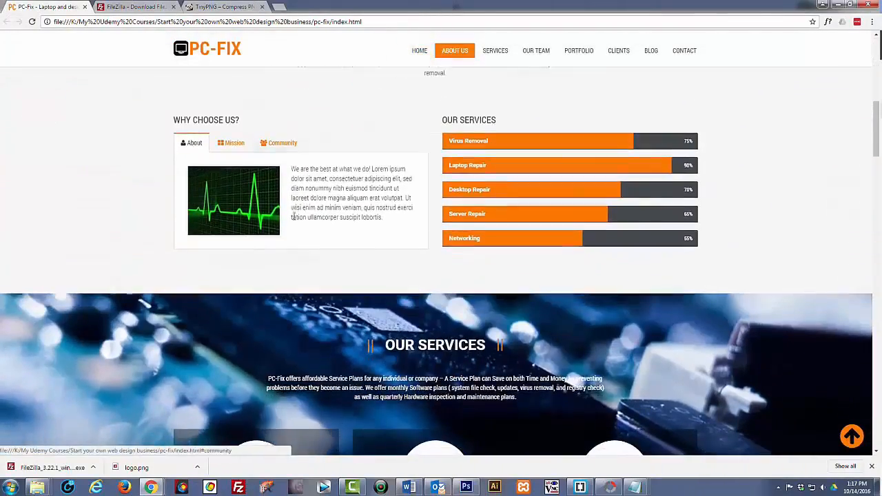
click(494, 50)
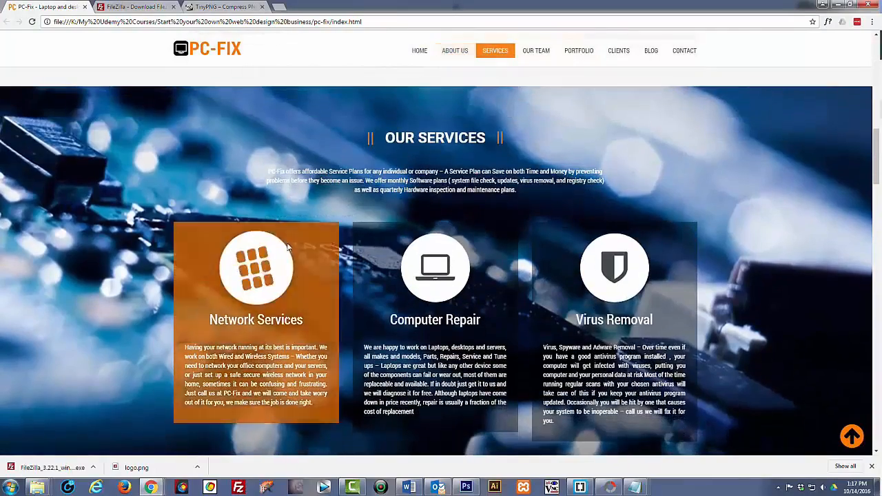
mouse_move(613, 310)
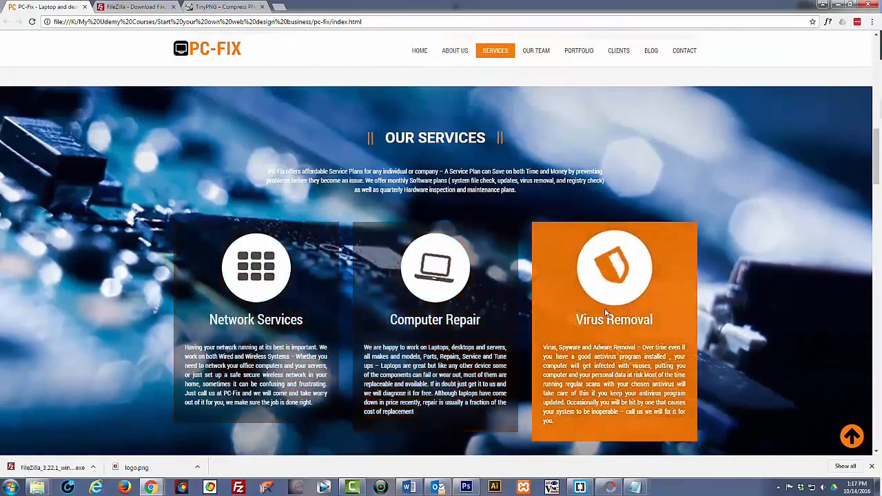
scroll(down, 3)
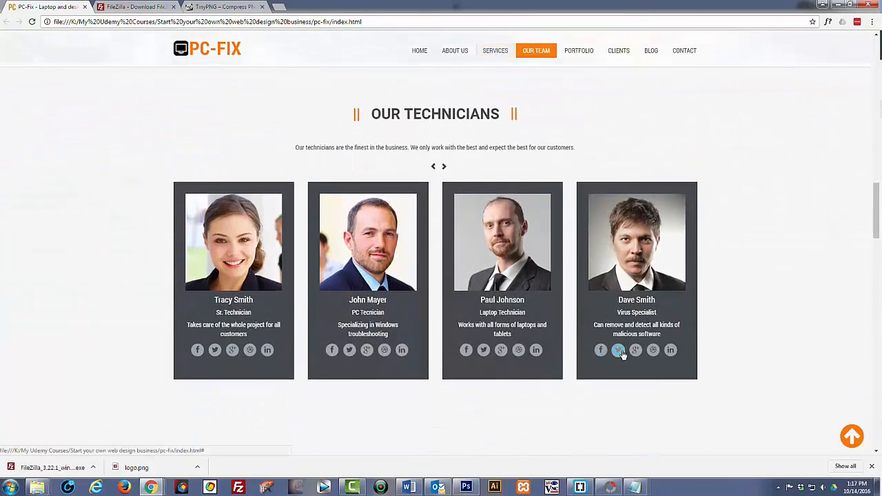
scroll(down, 3)
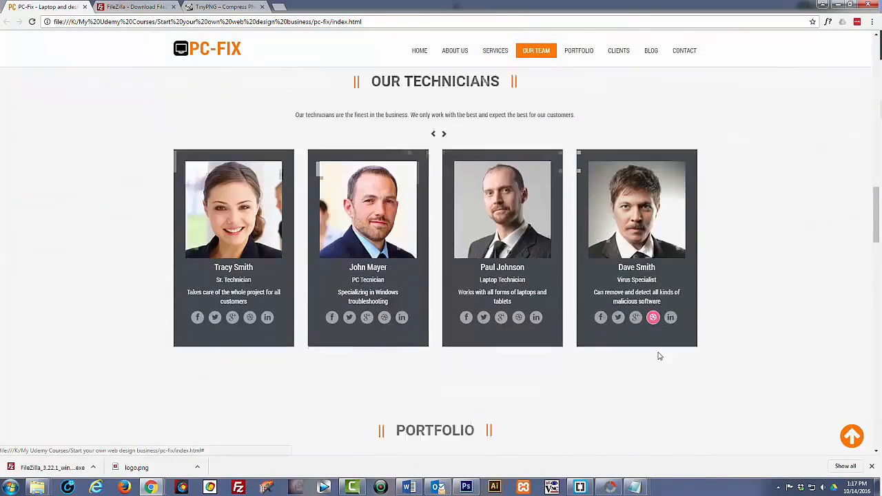
click(579, 49)
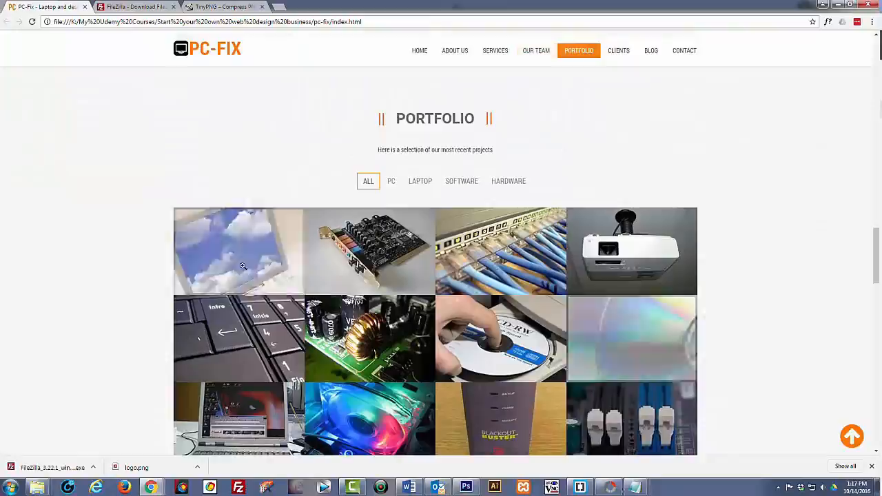
scroll(down, 3)
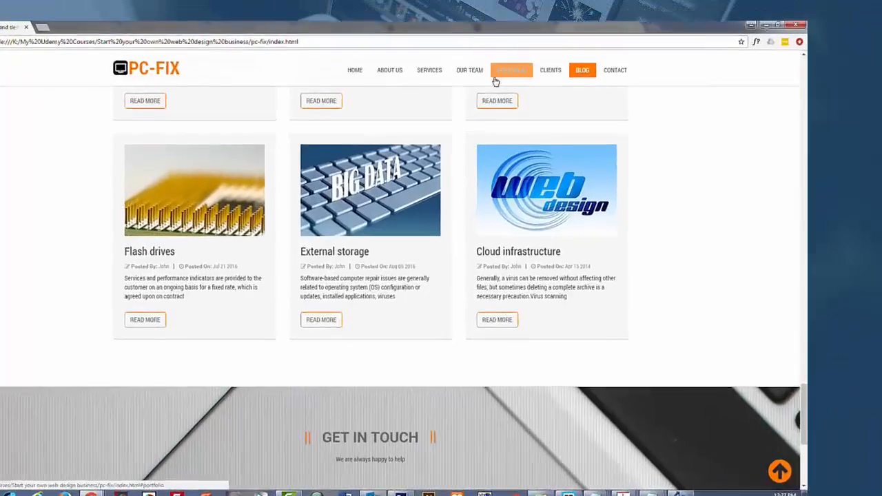
Fill the contact form's Full Name with 'my name' and enter the email and message text
click(615, 69)
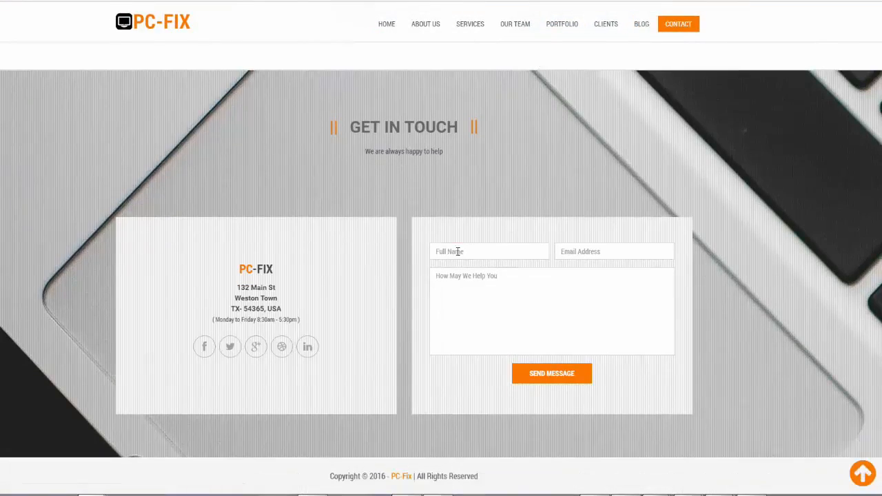
click(489, 251)
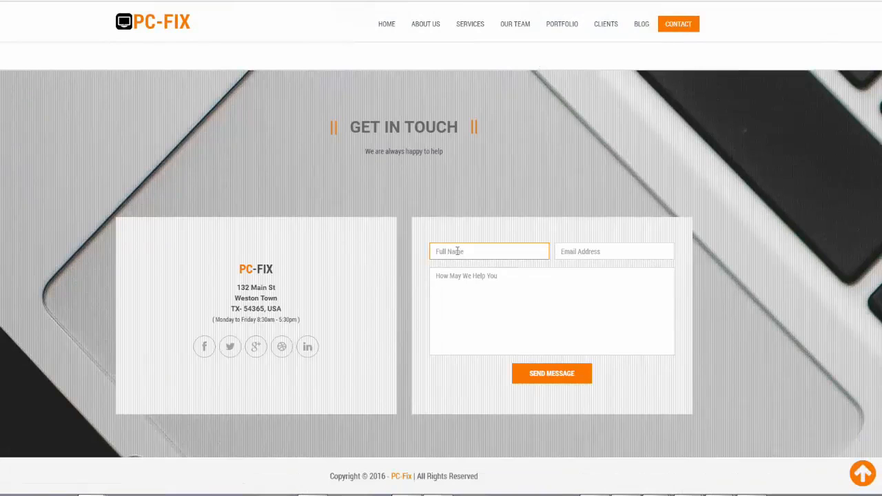
text(my name)
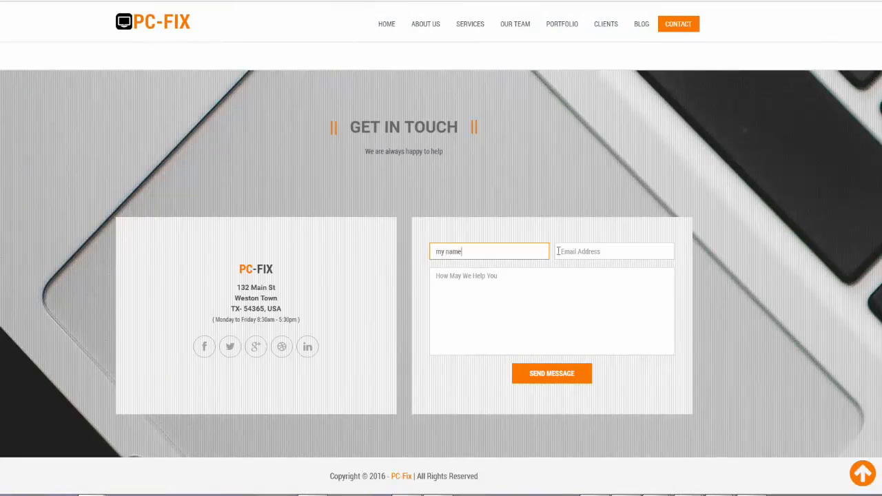
click(613, 250)
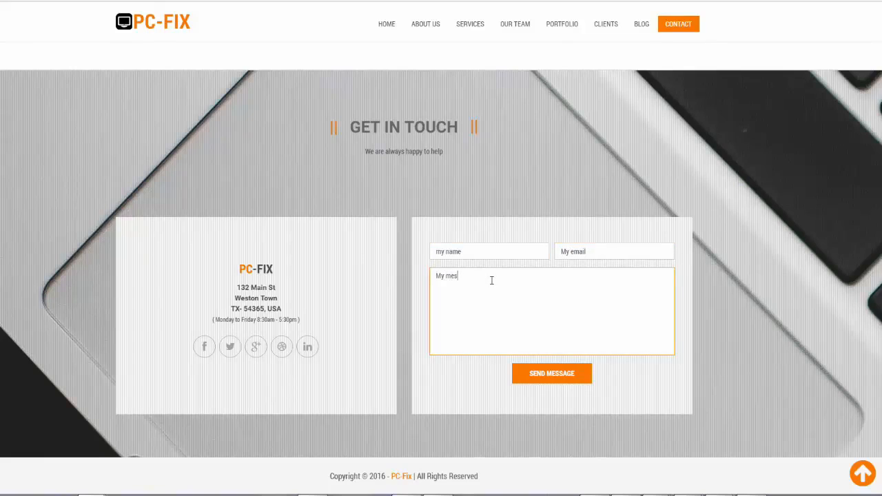
text(sage)
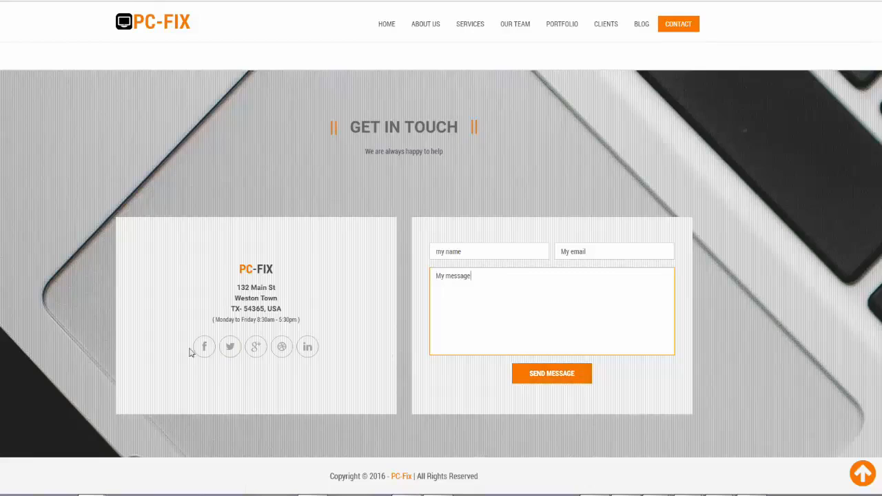
mouse_move(229, 347)
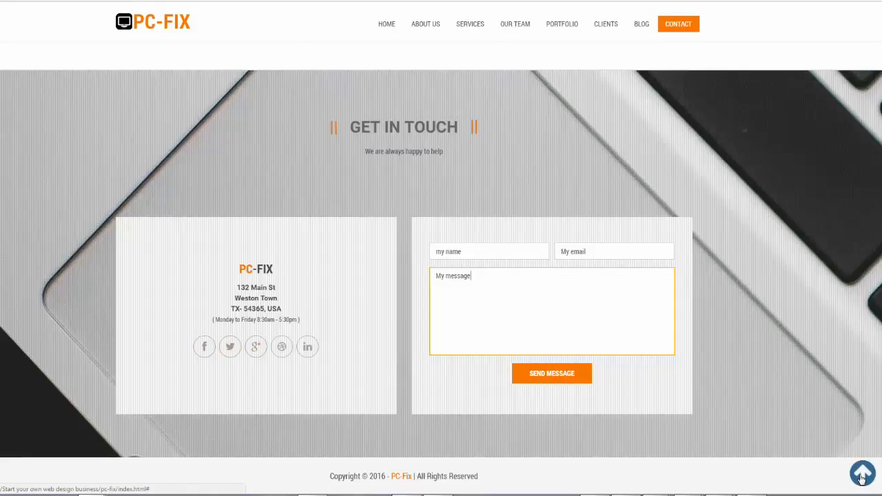
Return to the welcome banner at the top of the page
click(385, 23)
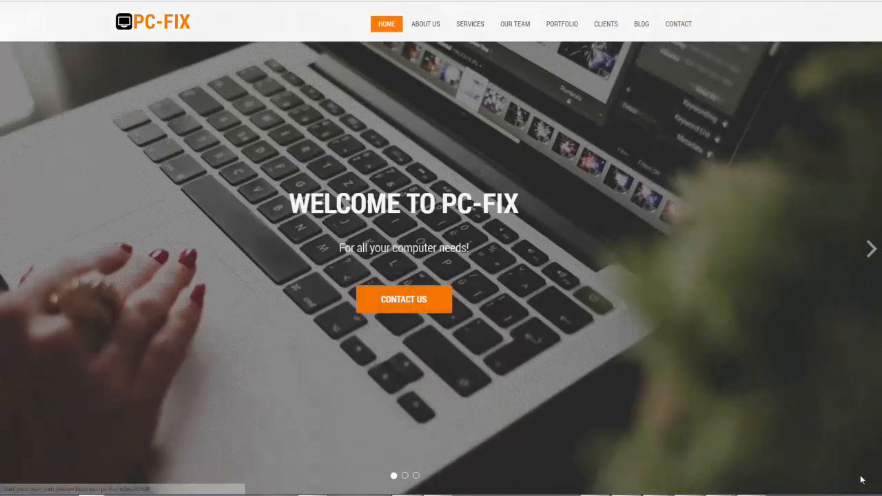